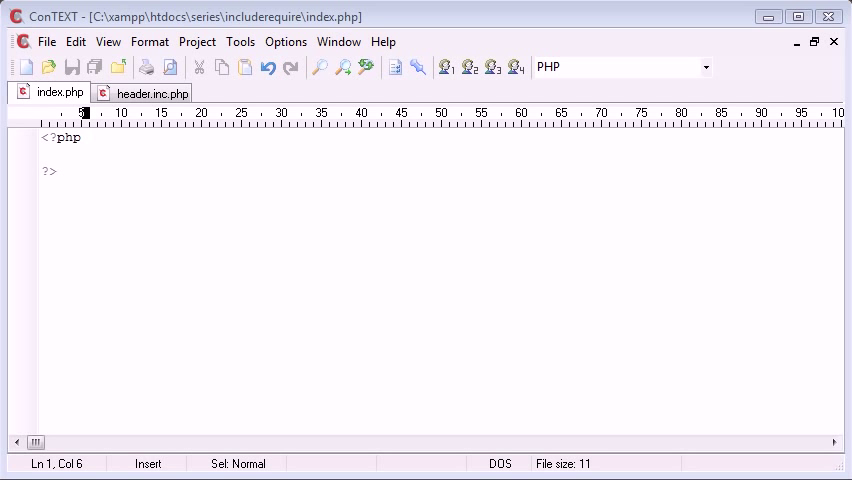
# - Write the require statement for 'header.inc.php' on the empty line inside the PHP block
pyautogui.click(44, 148)
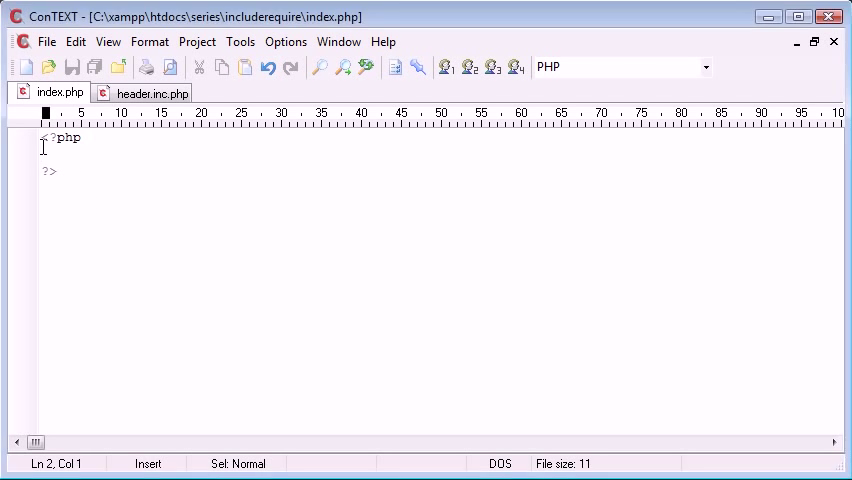
pyautogui.write('require_once')
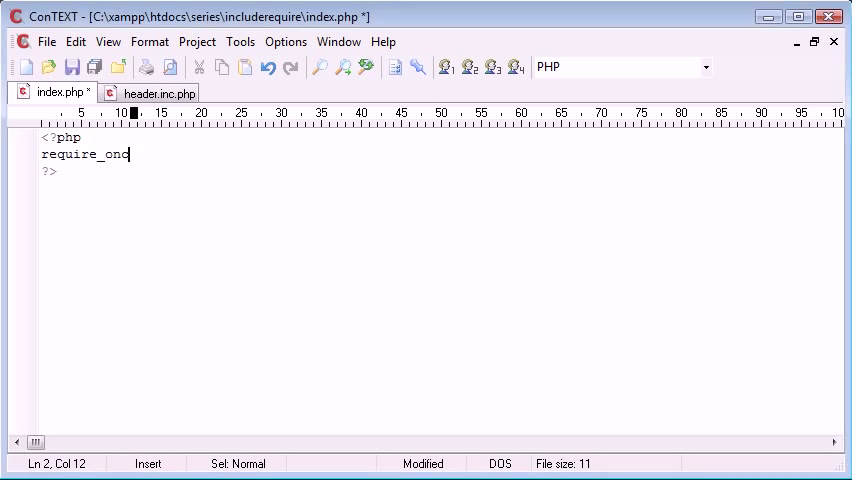
pyautogui.write('();')
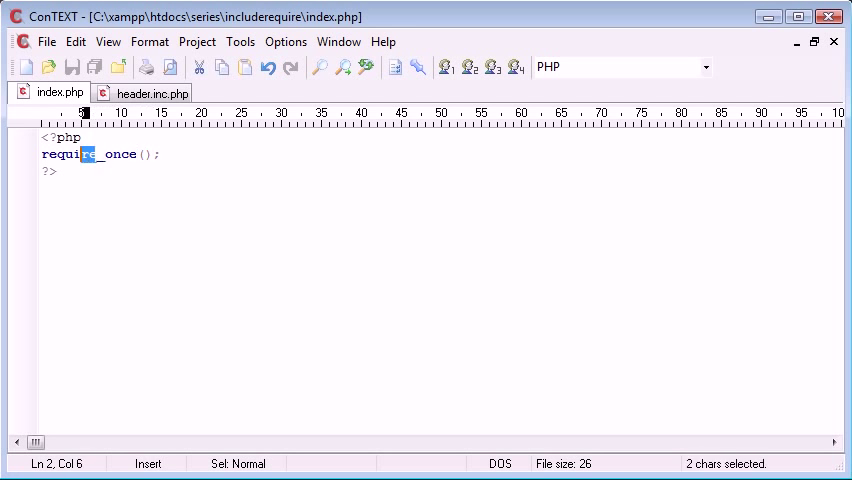
pyautogui.write('include')
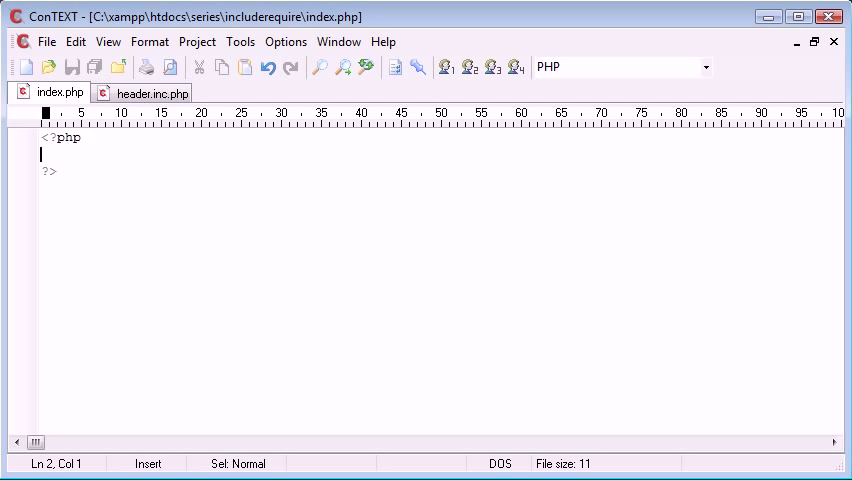
pyautogui.write("require 'hea';")
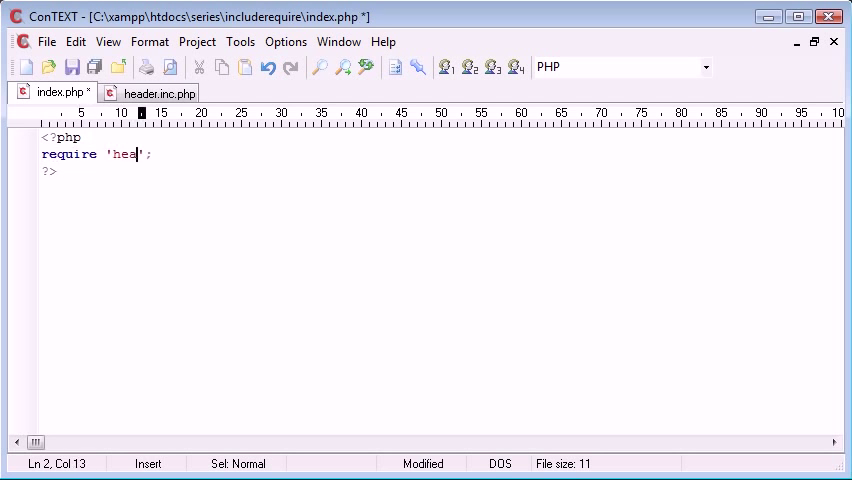
pyautogui.write('der.inc.php')
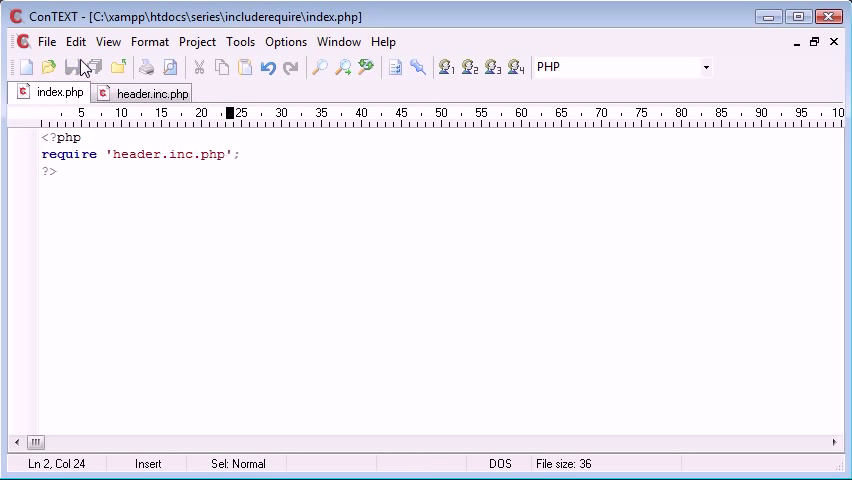
# - Review header.inc.php's contents and return to index.php
pyautogui.click(150, 92)
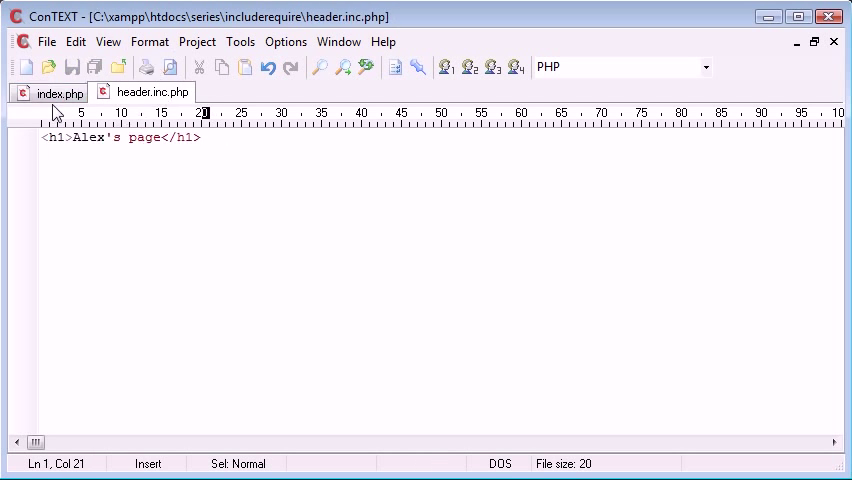
pyautogui.click(60, 92)
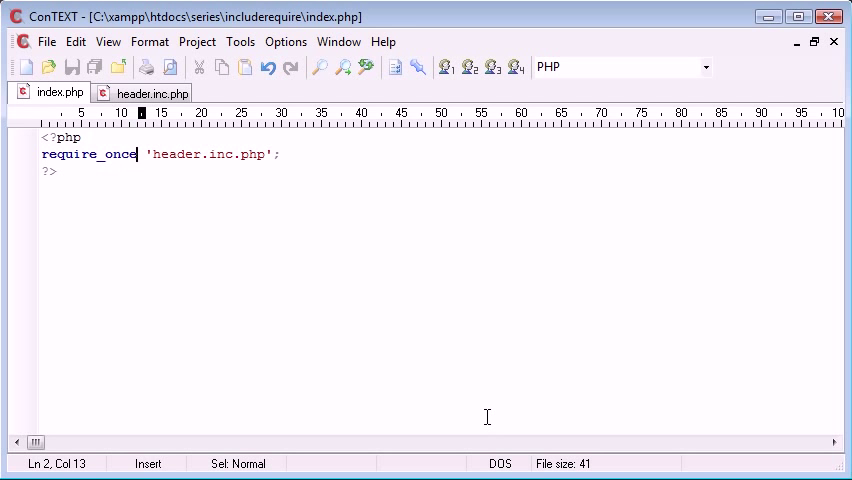
# - Add a second line require 'header.inc.php'; alongside the require_once line
pyautogui.write("require 'header.inc.php';")
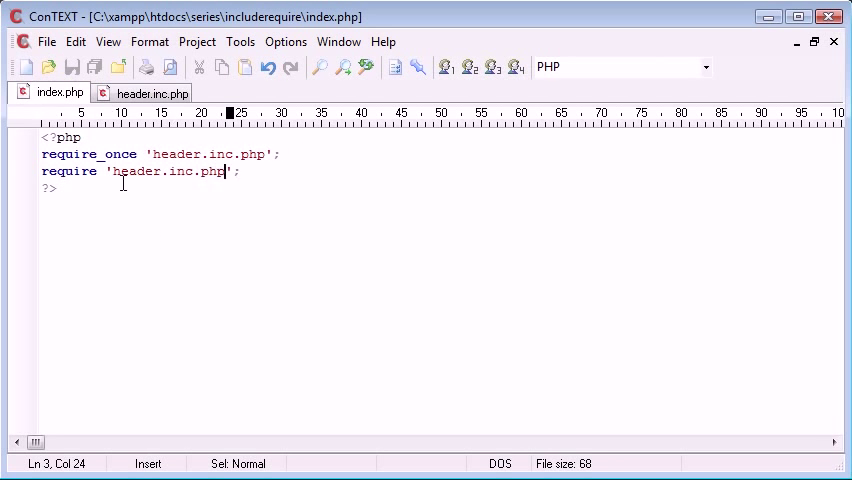
pyautogui.moveTo(312, 202)
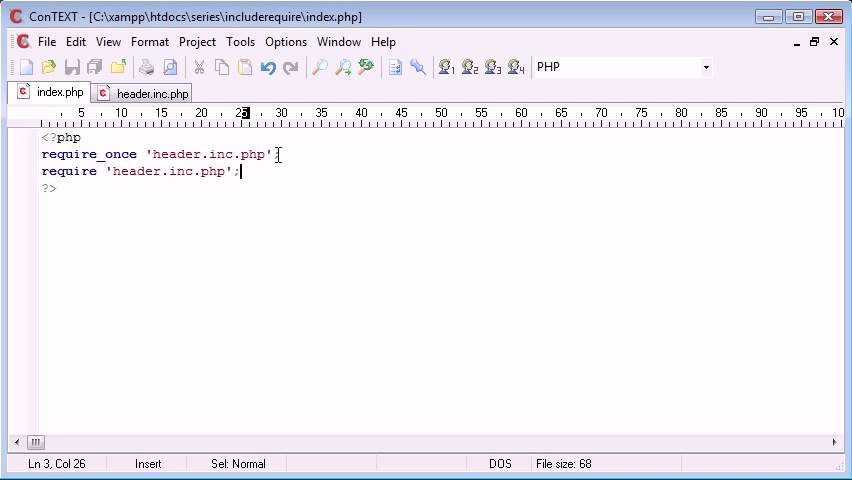
pyautogui.moveTo(324, 194)
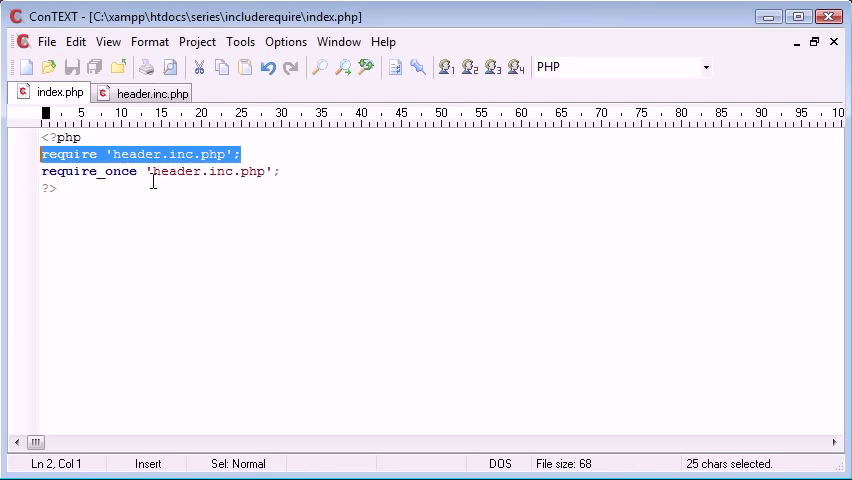
pyautogui.moveTo(320, 260)
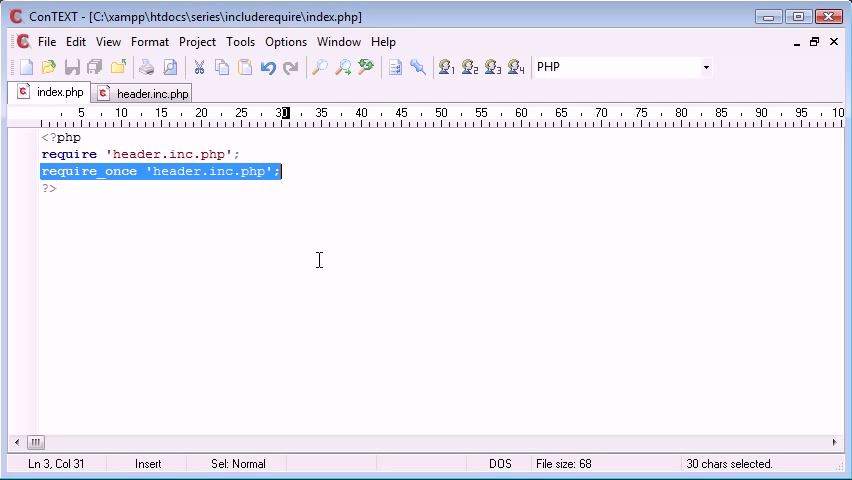
# - Write an if (defined('header.inc.php')) block containing require 'header.inc.php';
pyautogui.write('if ()')
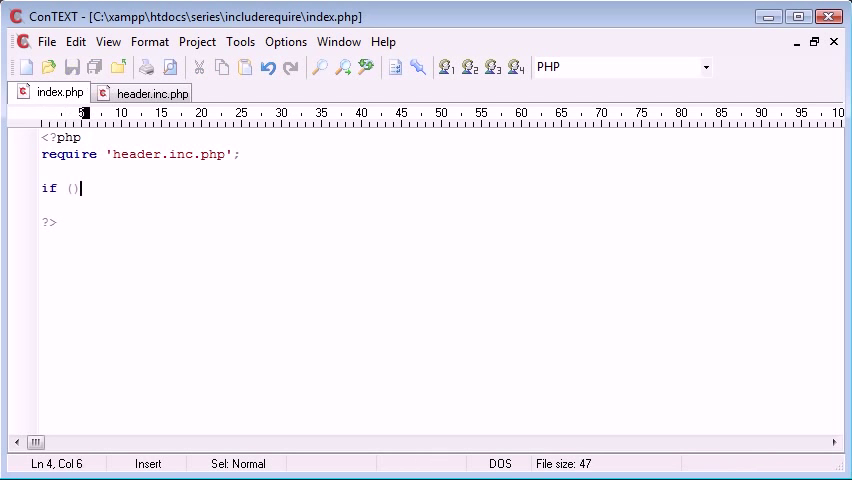
pyautogui.write("defined('")
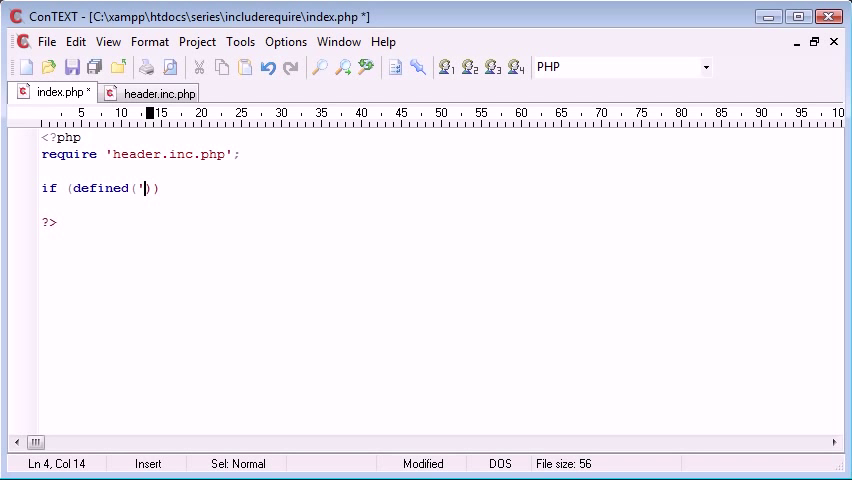
pyautogui.write("header.inc.php'")
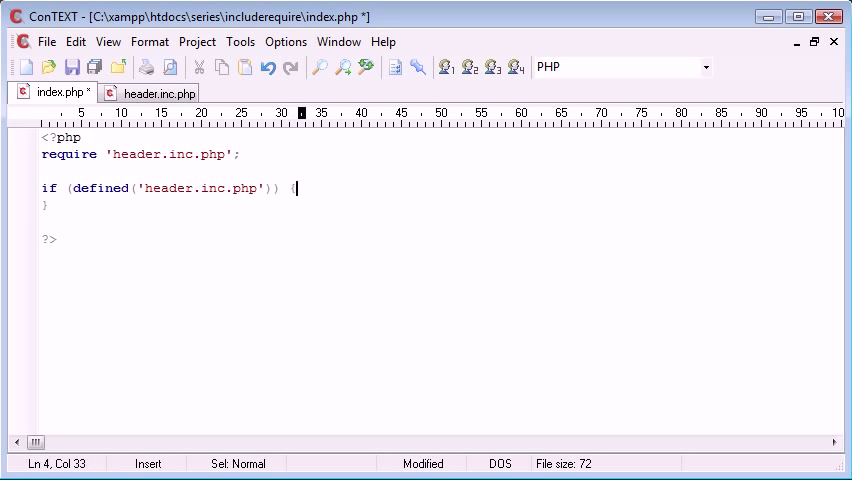
pyautogui.write("require '';")
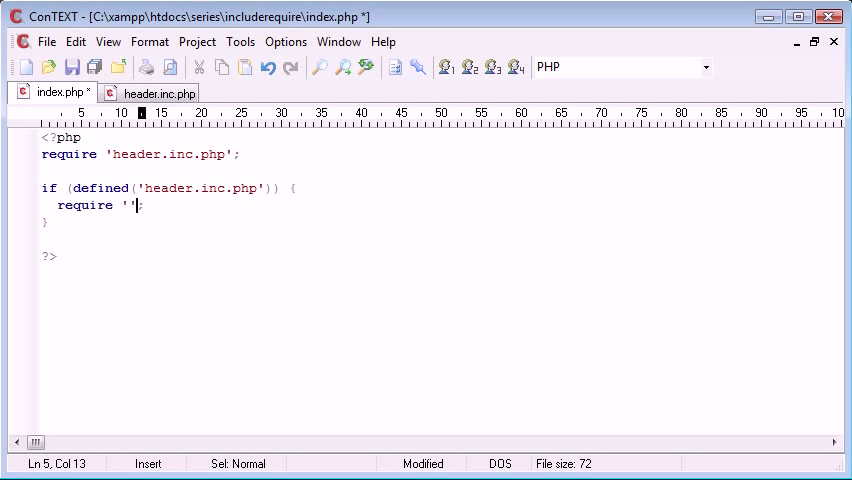
pyautogui.write('header.inc.php')
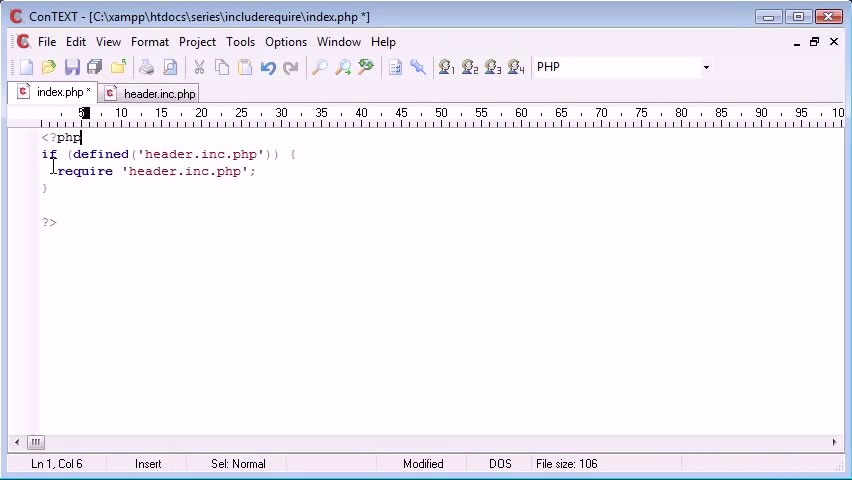
# - Add a plain require 'header.inc.php'; line and delete the conditional block
pyautogui.write("require 'header.inc.php';")
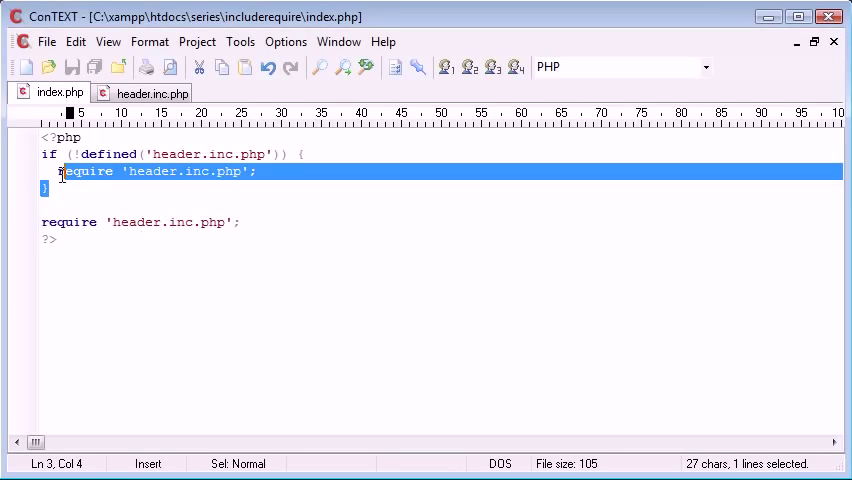
pyautogui.press('Delete')
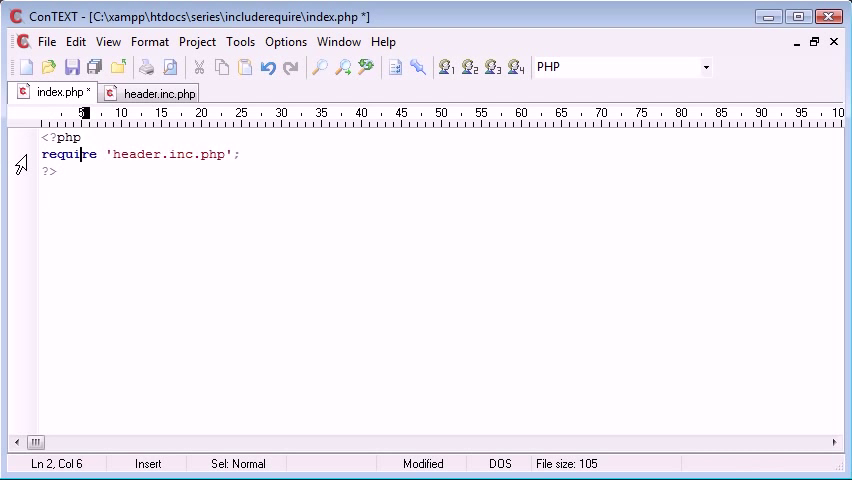
# - Append _once so the line loads header.inc.php with include_once, then save
pyautogui.write('_once')
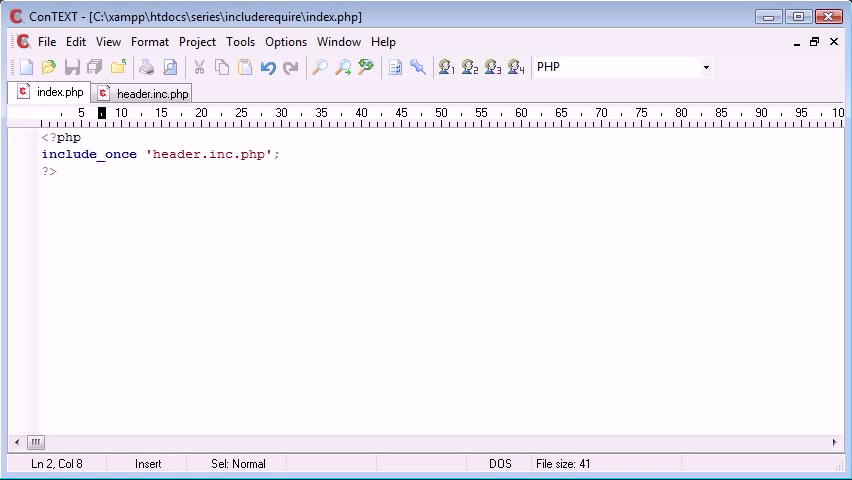
pyautogui.doubleClick(118, 154)
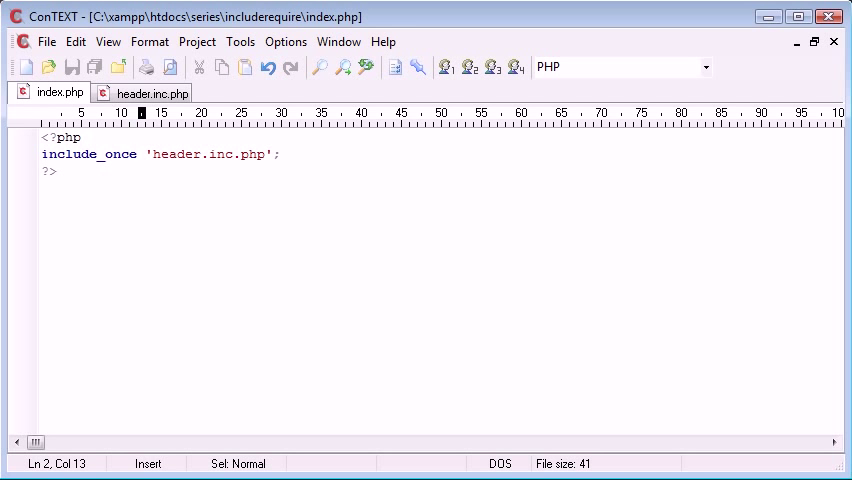
pyautogui.click(136, 154)
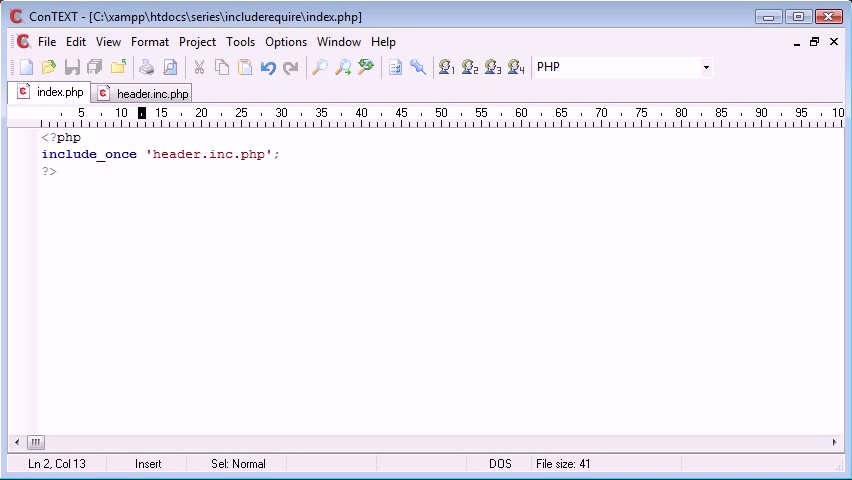
pyautogui.click(136, 154)
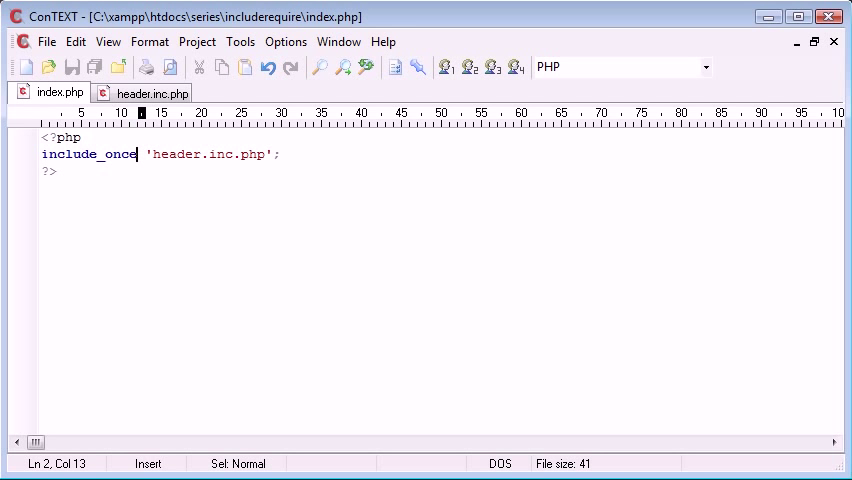